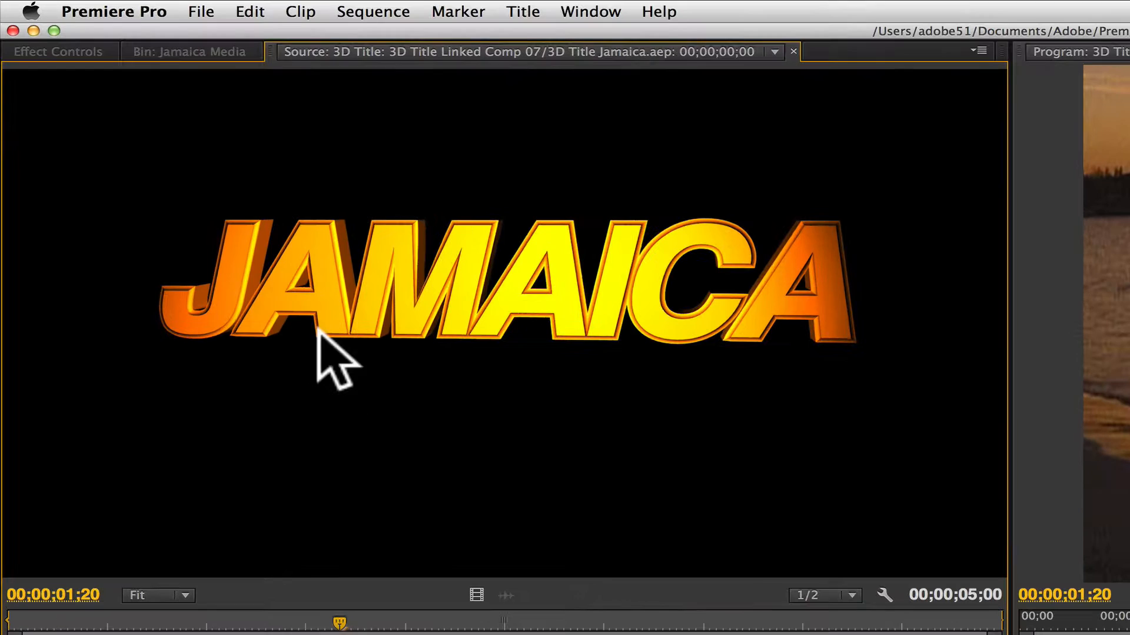
- Apply Gaussian Blur to the JAMAICA title clip on V3, blurriness left at 0
left_click(58, 50)
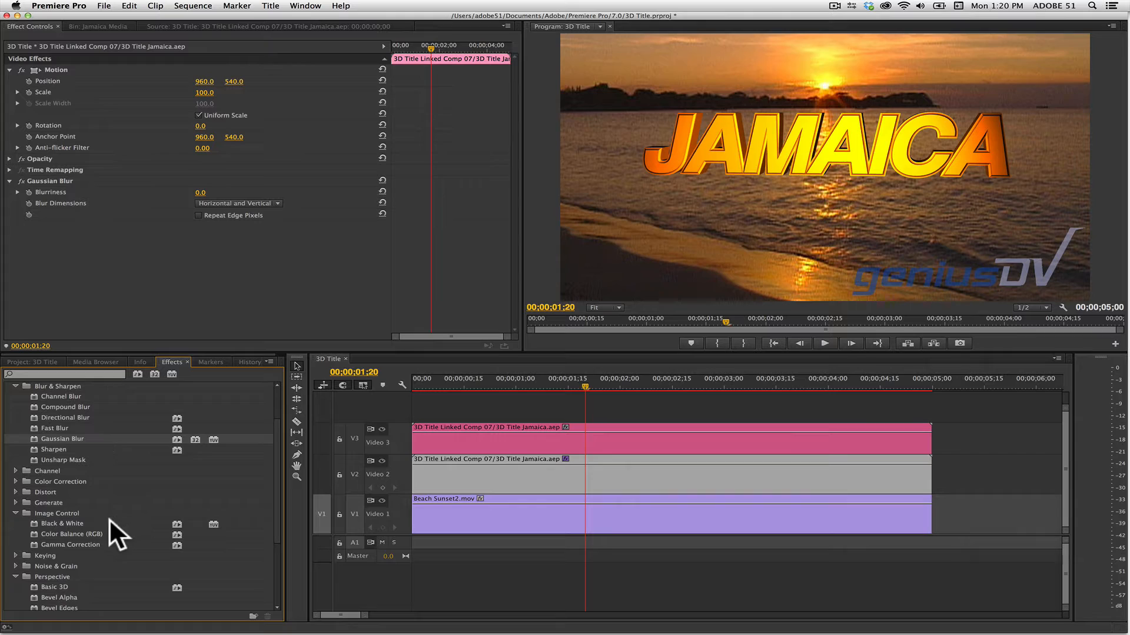
- Add Color Balance (RGB) and Basic 3D effects to the top title copy at defaults
double_click(71, 534)
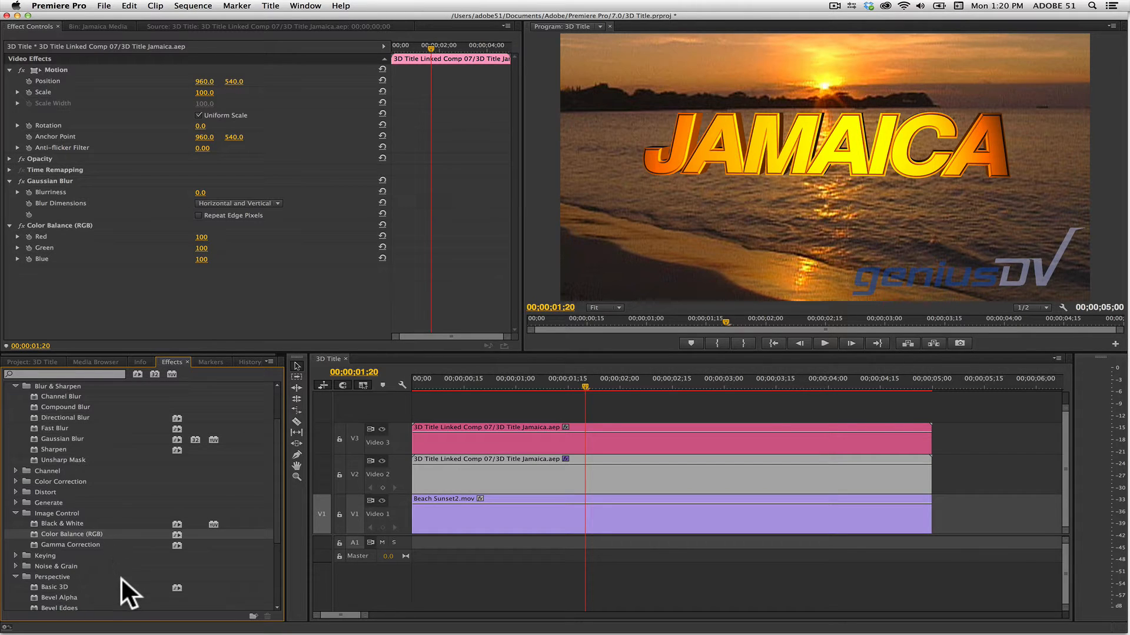
double_click(52, 586)
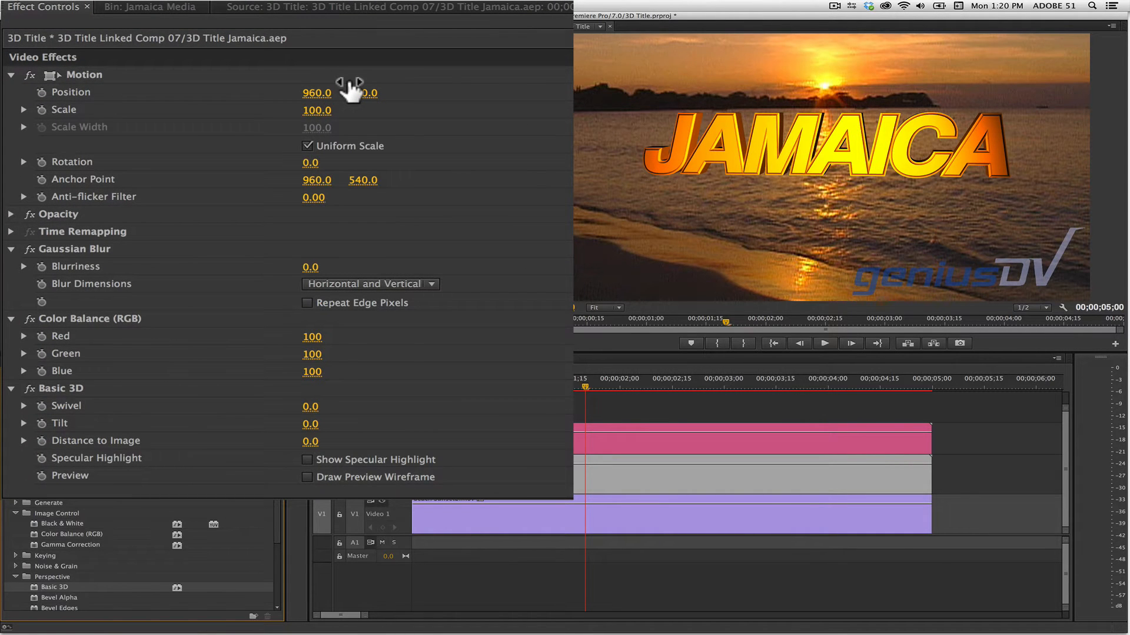
- Move the title copy down to vertical position 693 and darken it with Red and Green at 0
left_click_drag(362, 91, 363, 85)
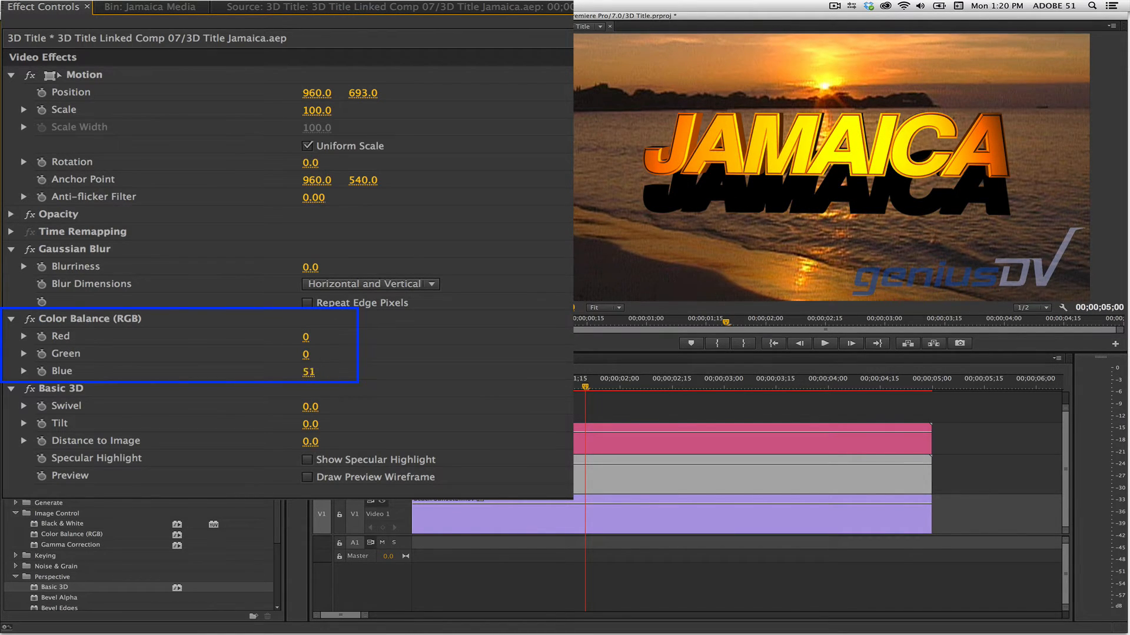
- Set Color Balance Blue to 0 and Gaussian Blur Blurriness to 95 for a soft black shadow
left_click_drag(307, 370, 307, 353)
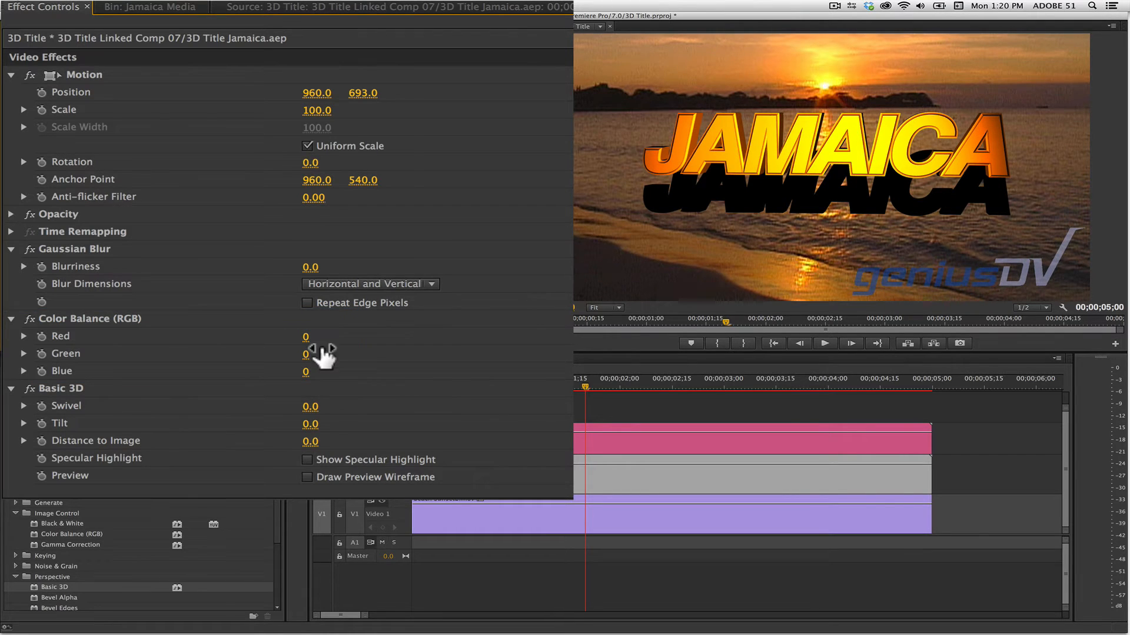
left_click_drag(310, 267, 325, 267)
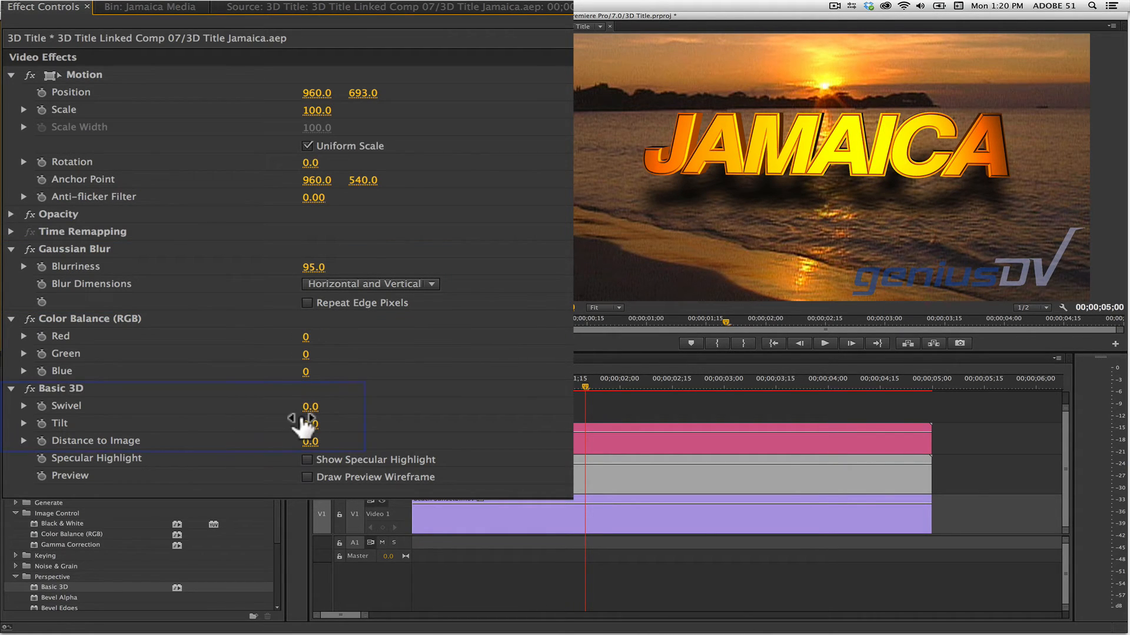
- Set Basic 3D Tilt to -59° so the shadow lies flat, then preview from the start
left_click_drag(309, 422, 303, 422)
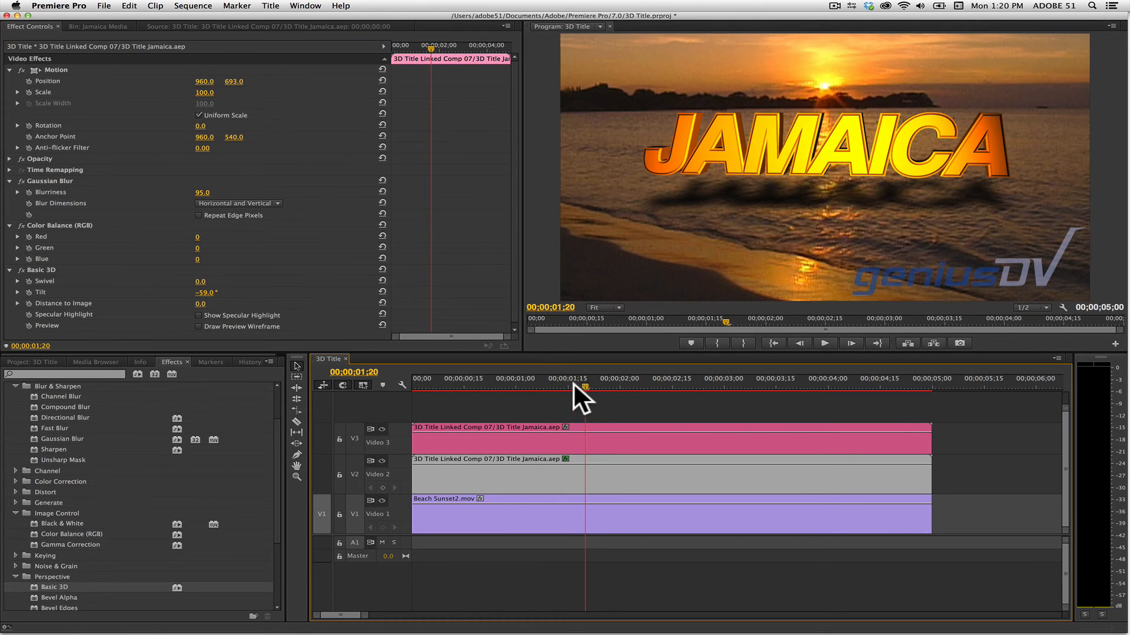
left_click(823, 342)
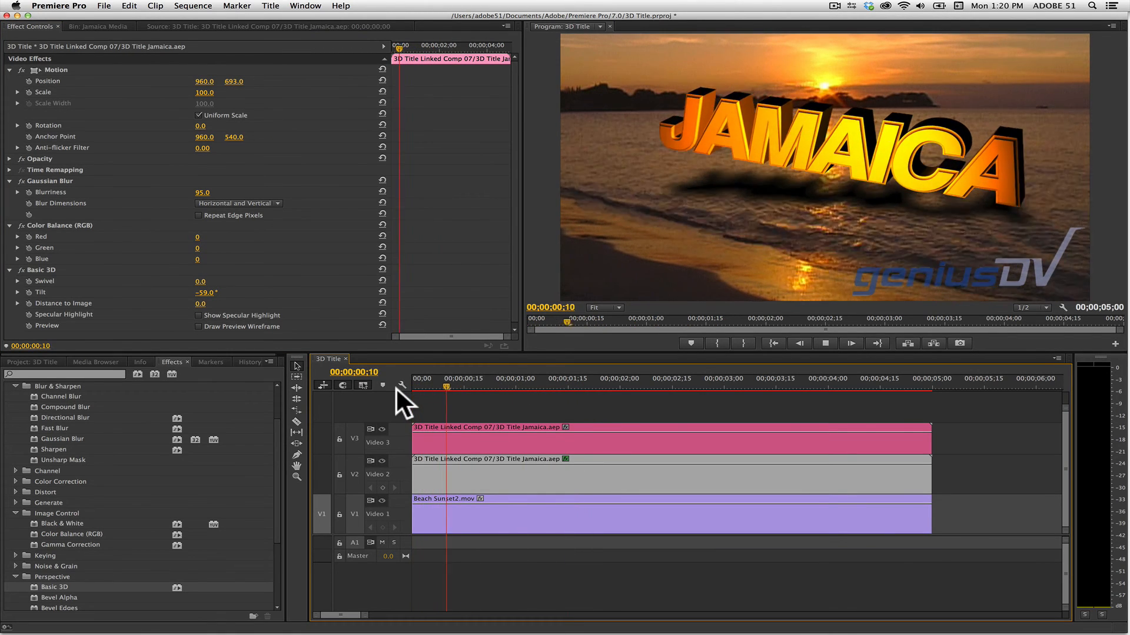